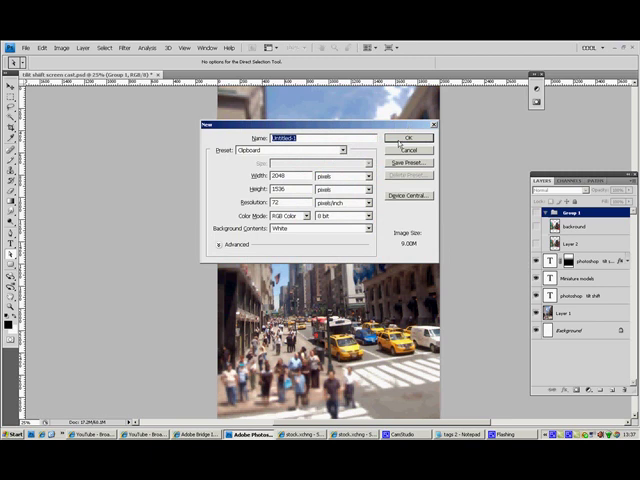
Create a new document from the Clipboard preset at 2048×1536 px, 72 ppi, RGB.
click(408, 138)
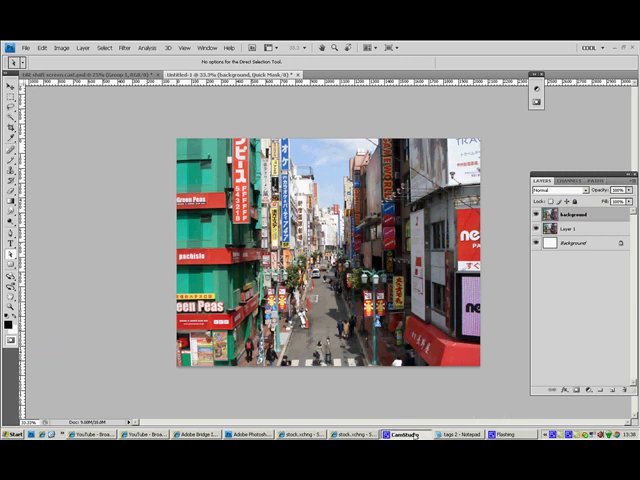
mouse_move(427, 390)
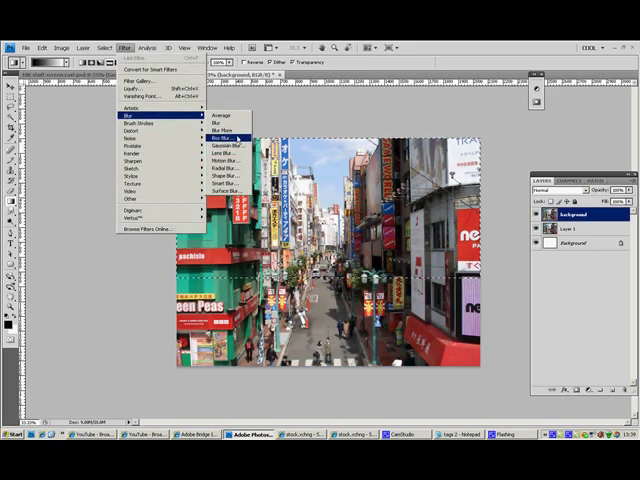
Apply Lens Blur with Hexagon iris, radius 34, curvature 12, rotation 95, brightness 6, threshold 201.
click(219, 155)
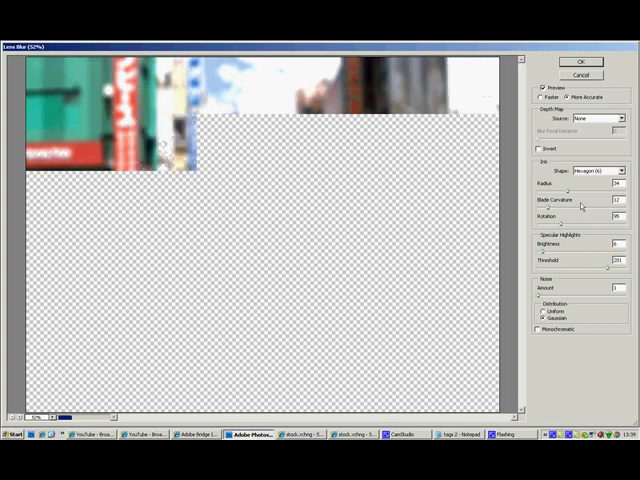
mouse_move(572, 188)
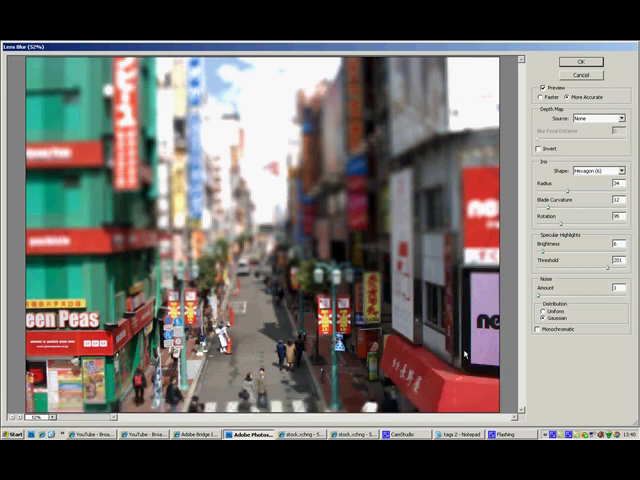
mouse_move(399, 358)
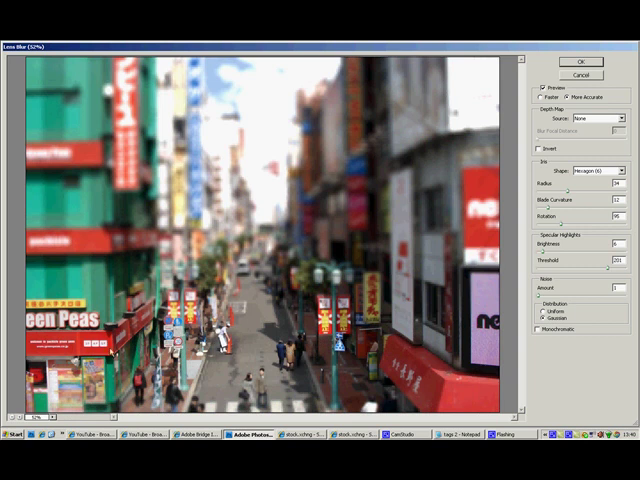
mouse_move(255, 211)
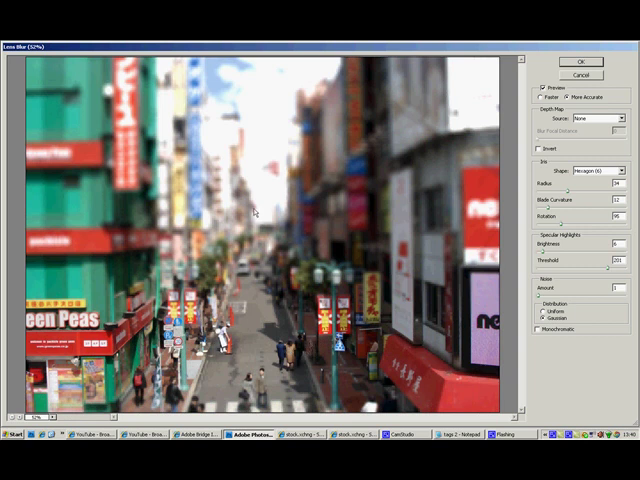
mouse_move(460, 306)
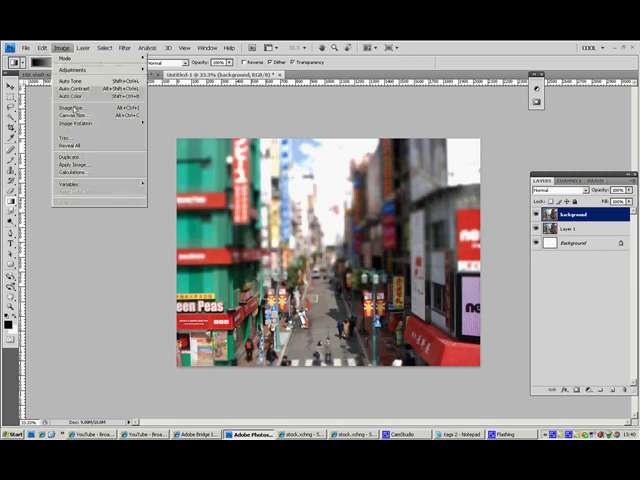
Open Hue/Saturation from Image > Adjustments for the blurred Tokyo photo.
click(75, 70)
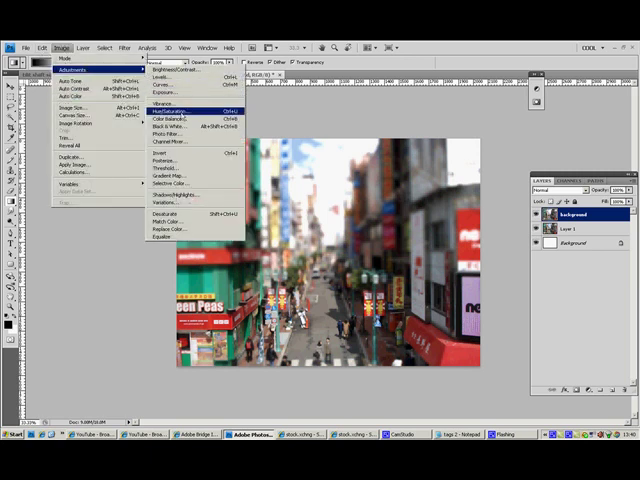
click(175, 110)
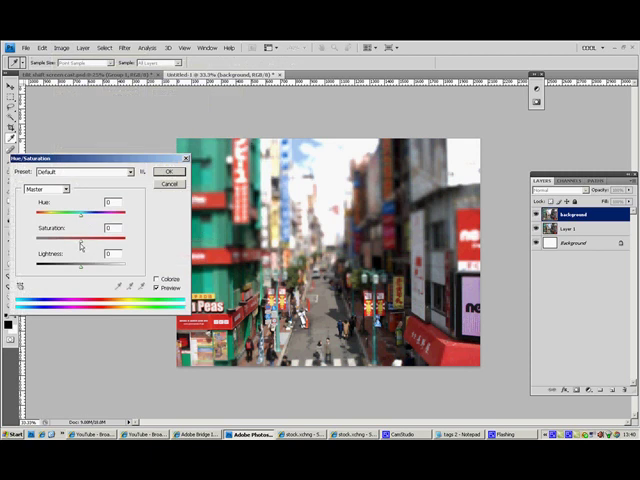